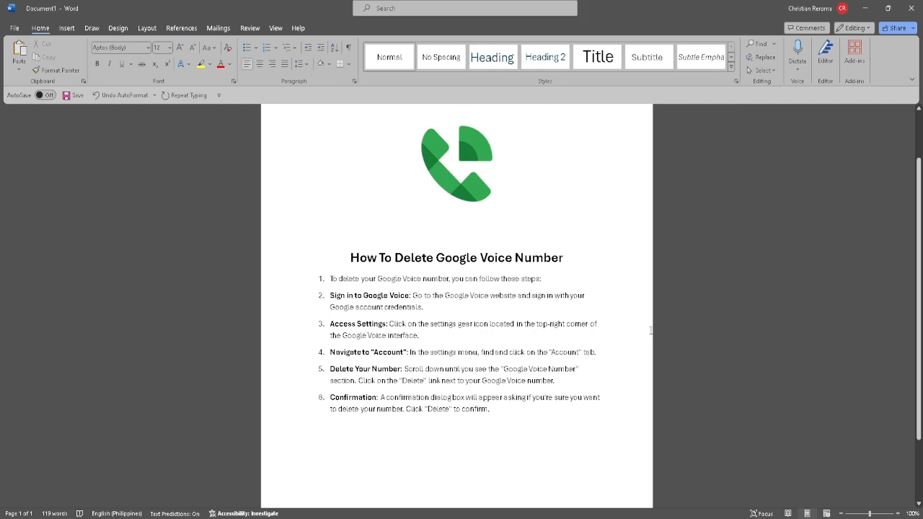
mouse_move(623, 340)
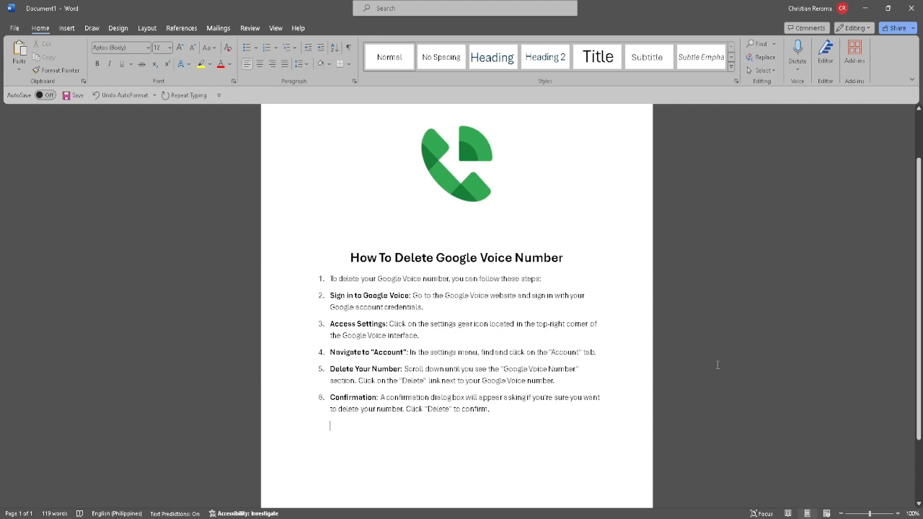
mouse_move(699, 358)
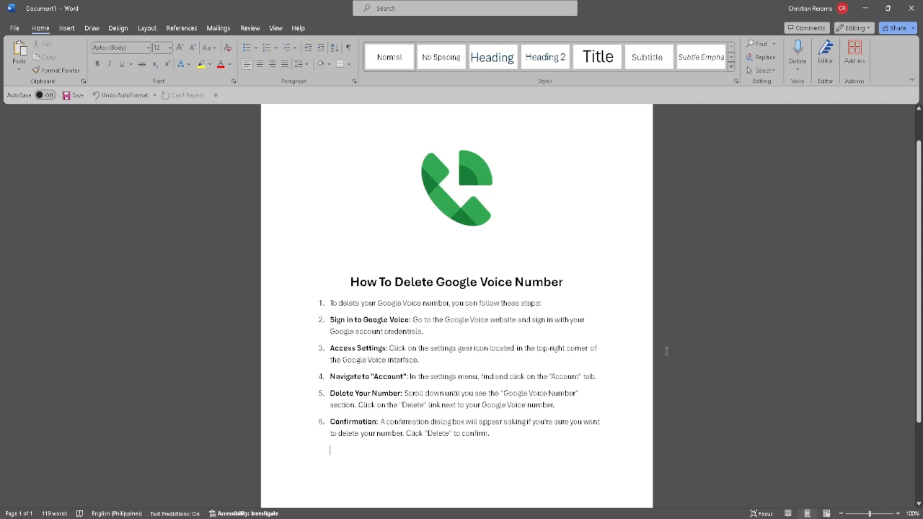
mouse_move(631, 340)
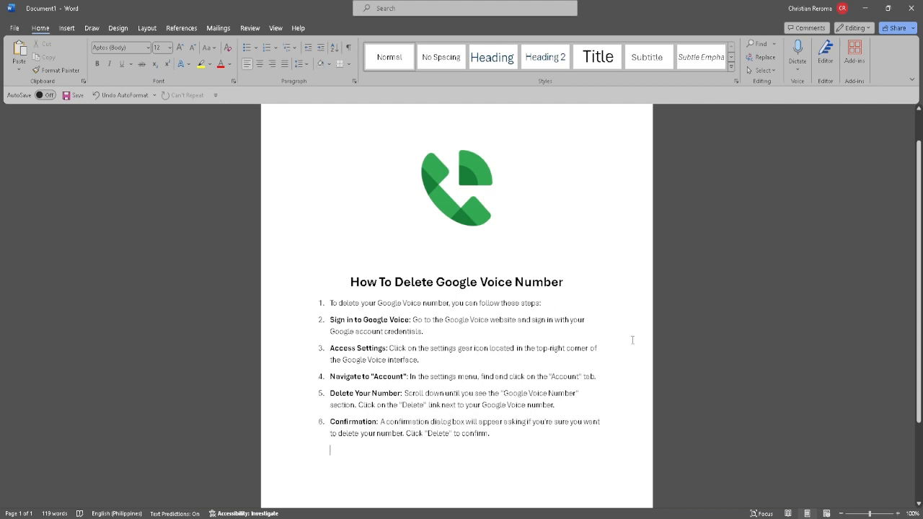
mouse_move(461, 332)
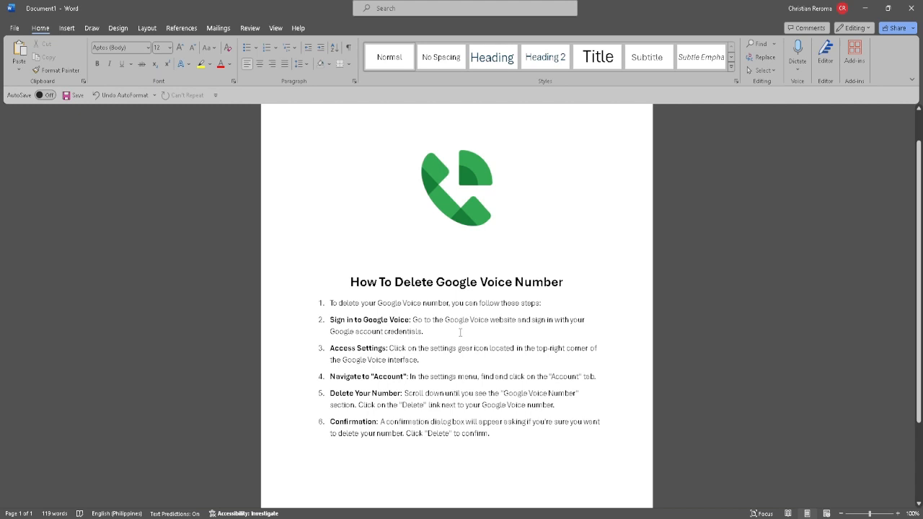
mouse_move(458, 332)
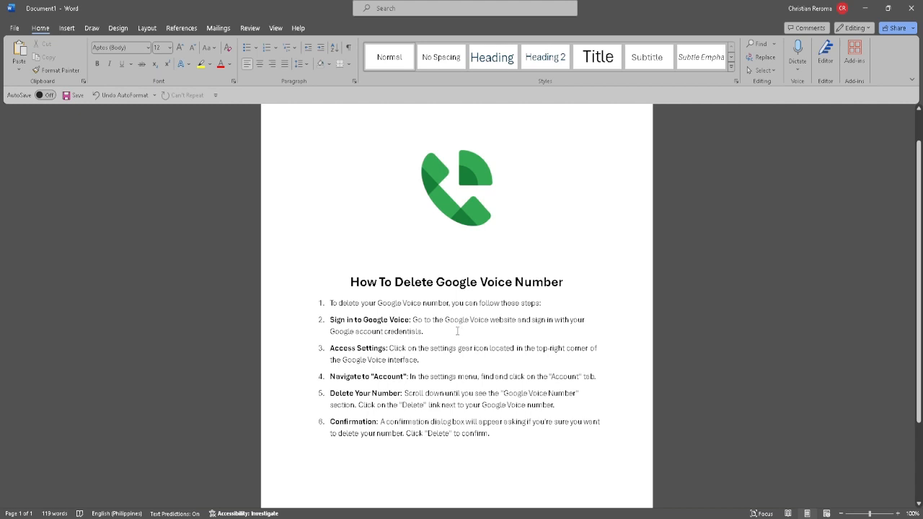
- Restore the original Google Voice logo above the 'How To Delete Google Voice Number' heading
click(329, 450)
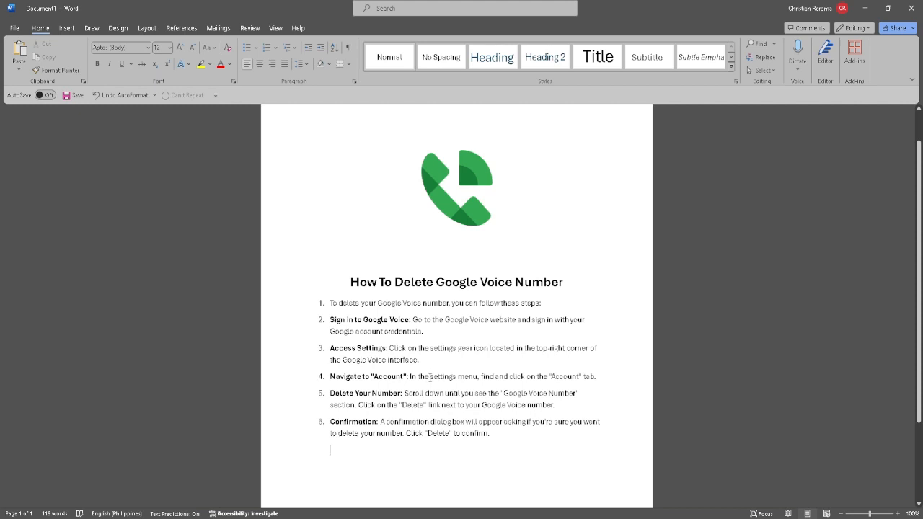
mouse_move(418, 375)
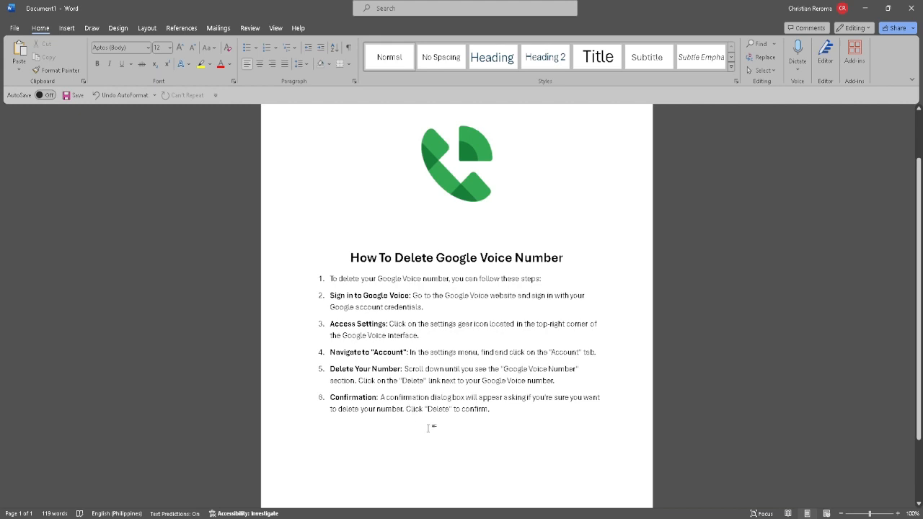
mouse_move(453, 433)
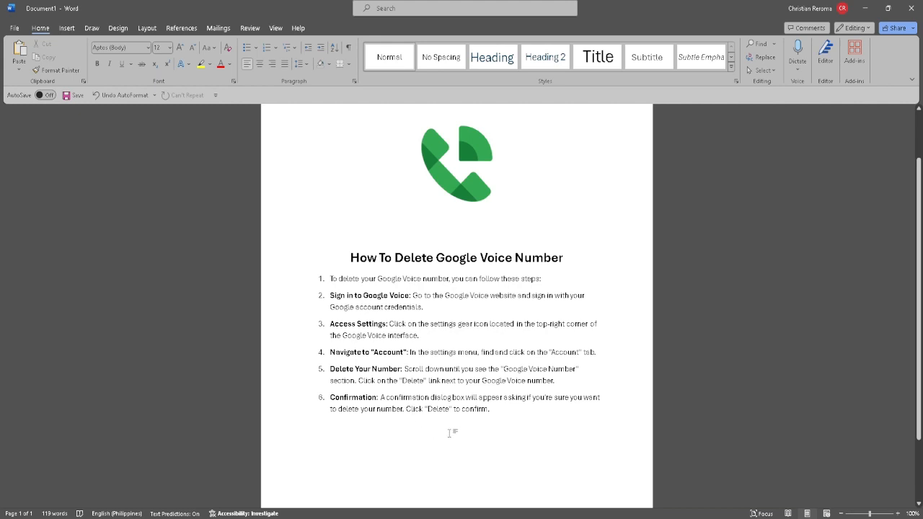